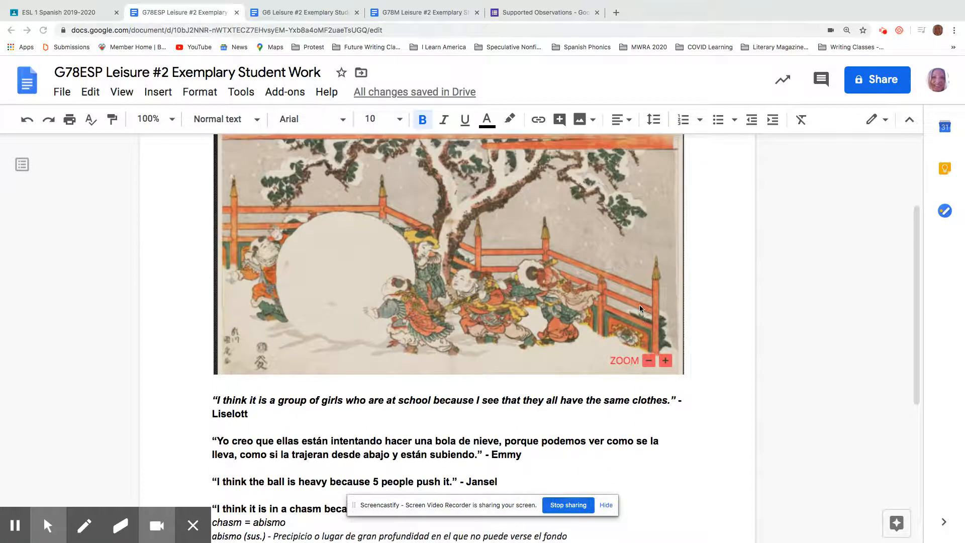
Scroll through the current exemplary student work document to read its quotations.
{"action": "scroll", "scroll_direction": "down", "scroll_amount": 3}
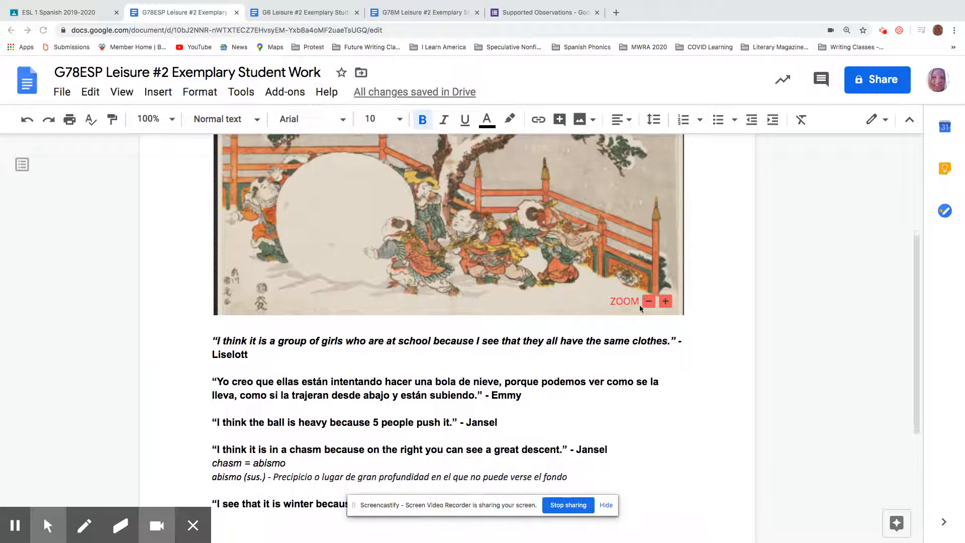
{"action": "scroll", "scroll_direction": "down", "scroll_amount": 3}
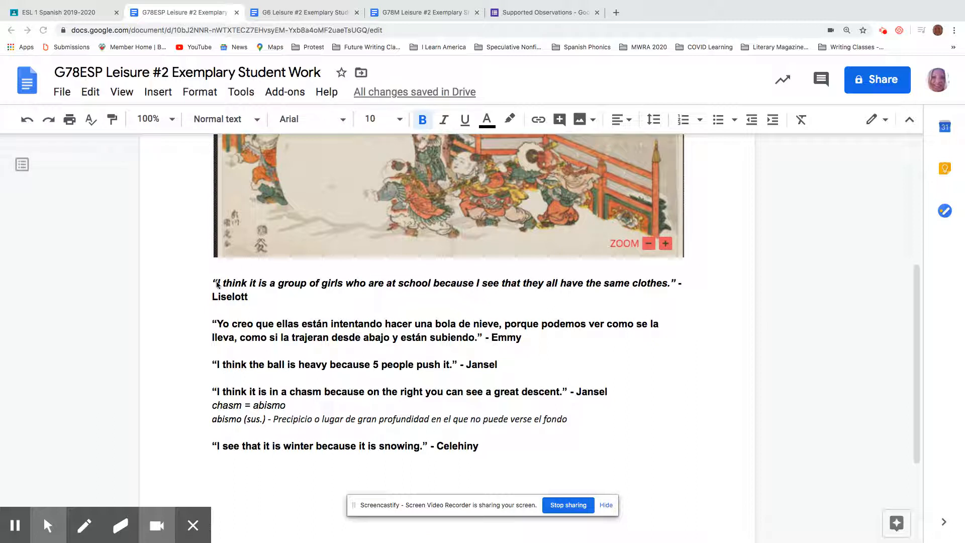
{"action": "mouse_move", "coordinate": [240, 292]}
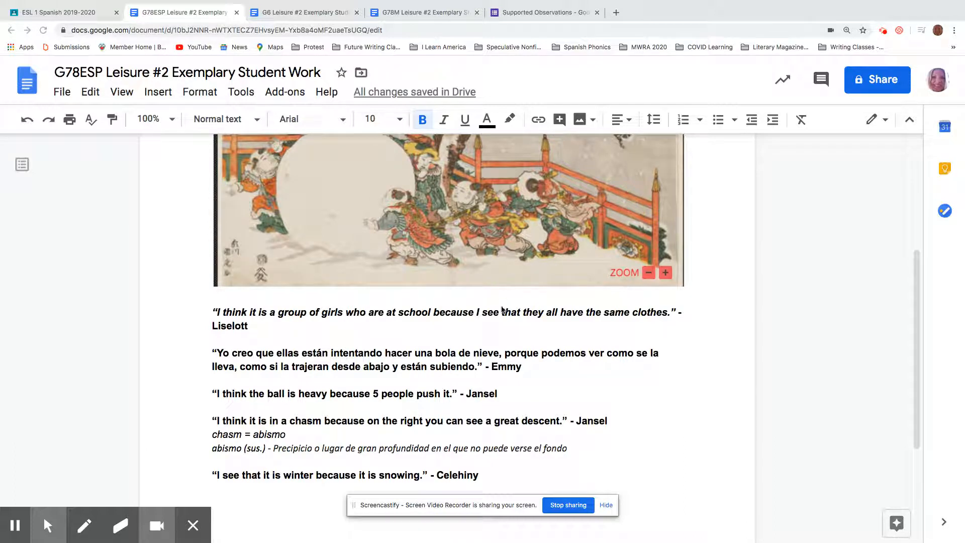
{"action": "mouse_move", "coordinate": [649, 324]}
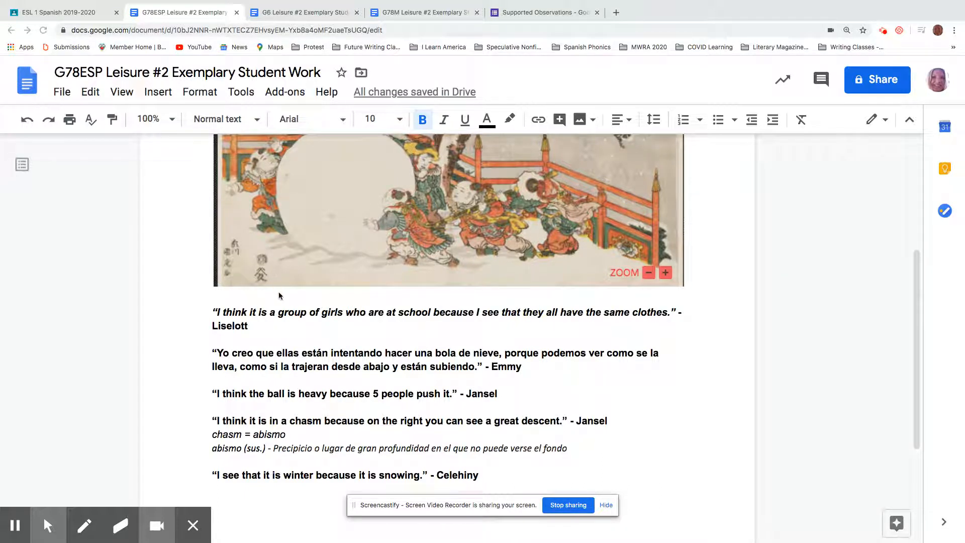
{"action": "scroll", "scroll_direction": "down", "scroll_amount": 3}
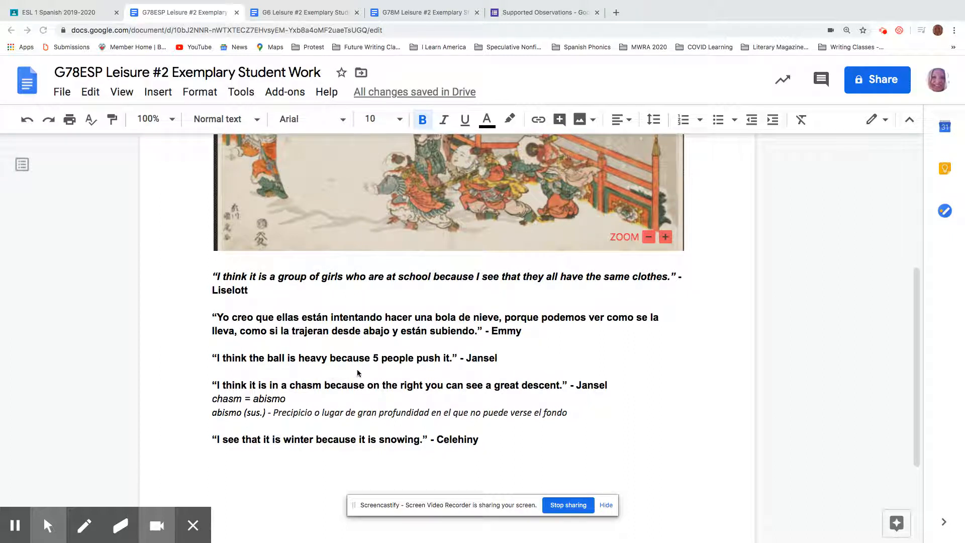
{"action": "mouse_move", "coordinate": [370, 364]}
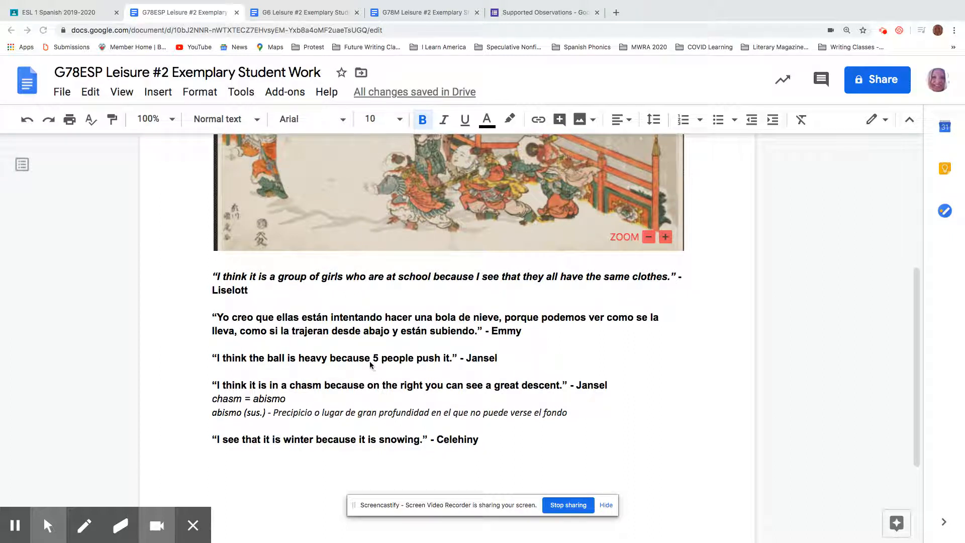
{"action": "mouse_move", "coordinate": [252, 368]}
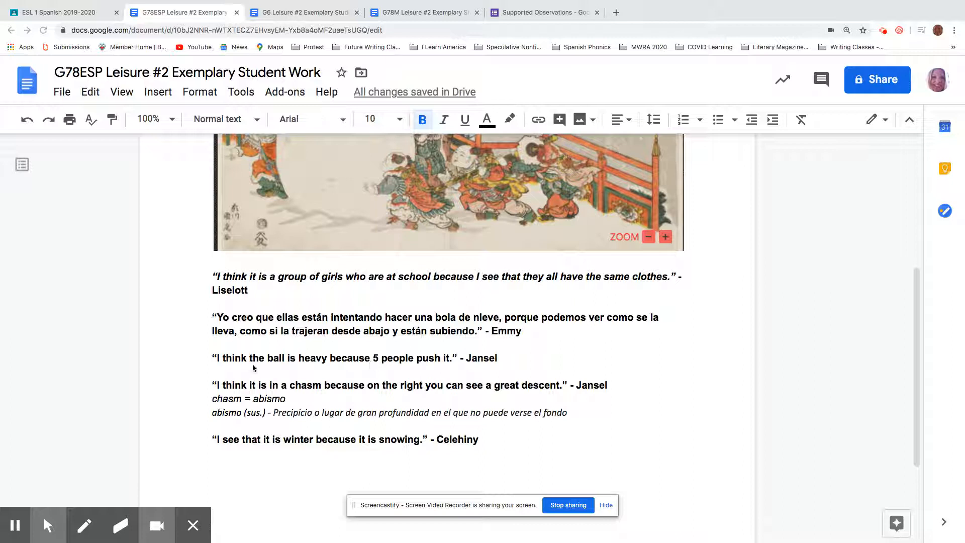
{"action": "scroll", "scroll_direction": "down", "scroll_amount": 3}
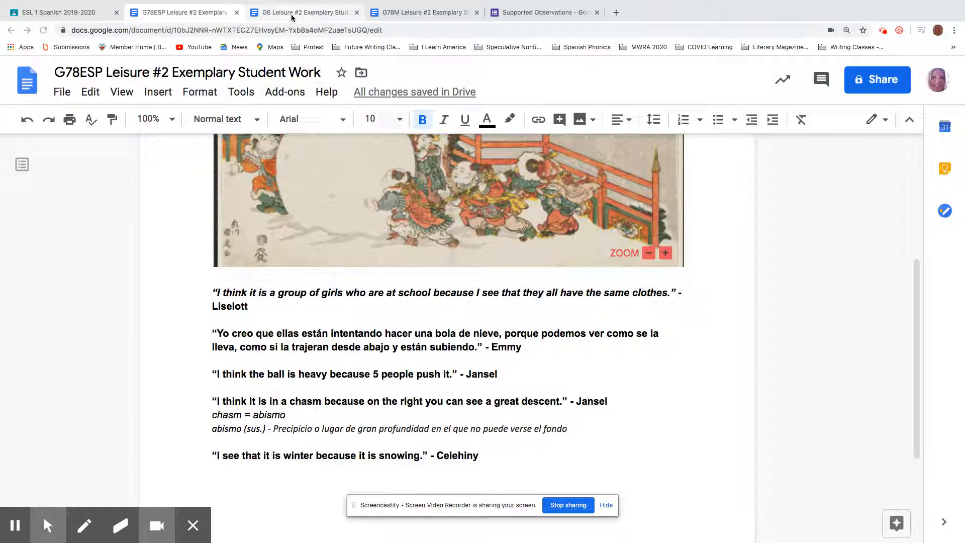
Review the G6 Leisure #2 exemplary quotations, then move on to the G78M document.
{"action": "left_click", "coordinate": [302, 12]}
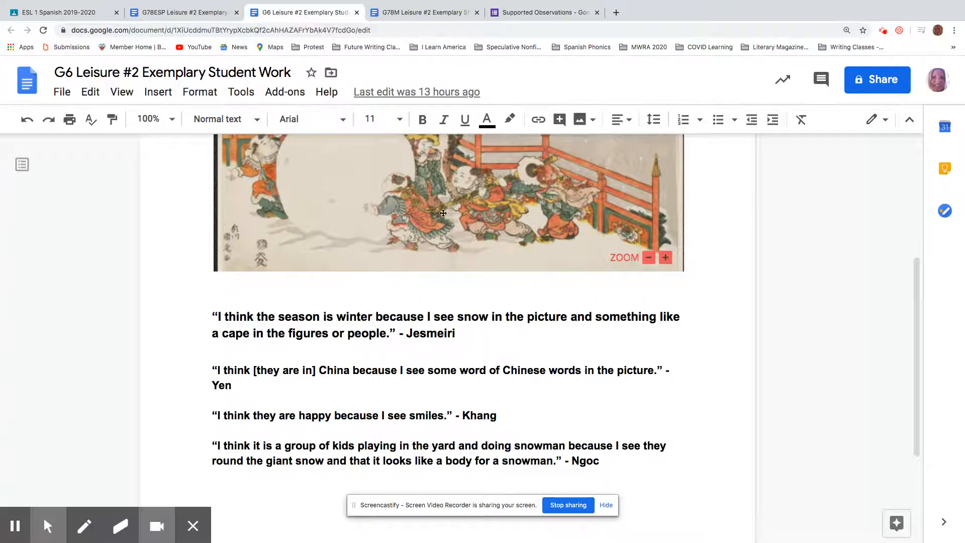
{"action": "scroll", "scroll_direction": "down", "scroll_amount": 3}
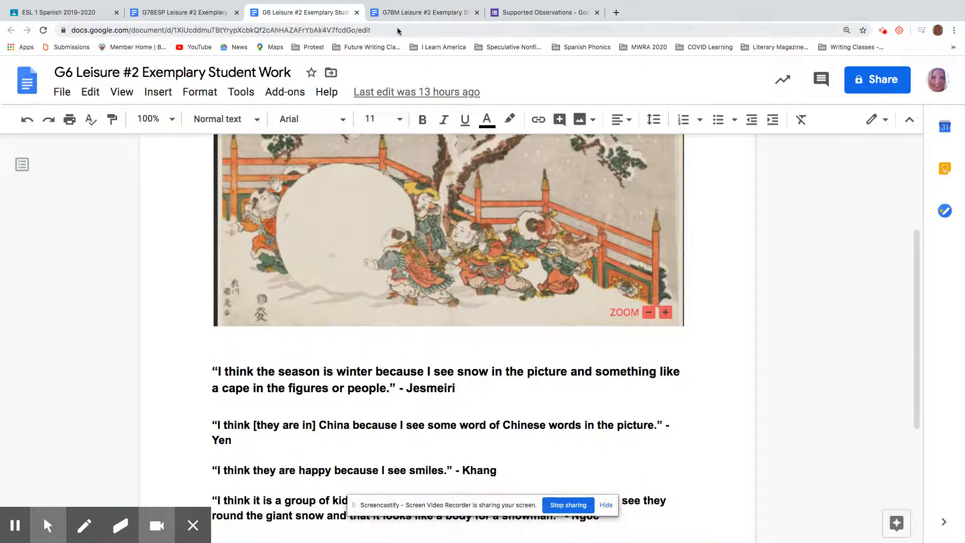
{"action": "left_click", "coordinate": [423, 12]}
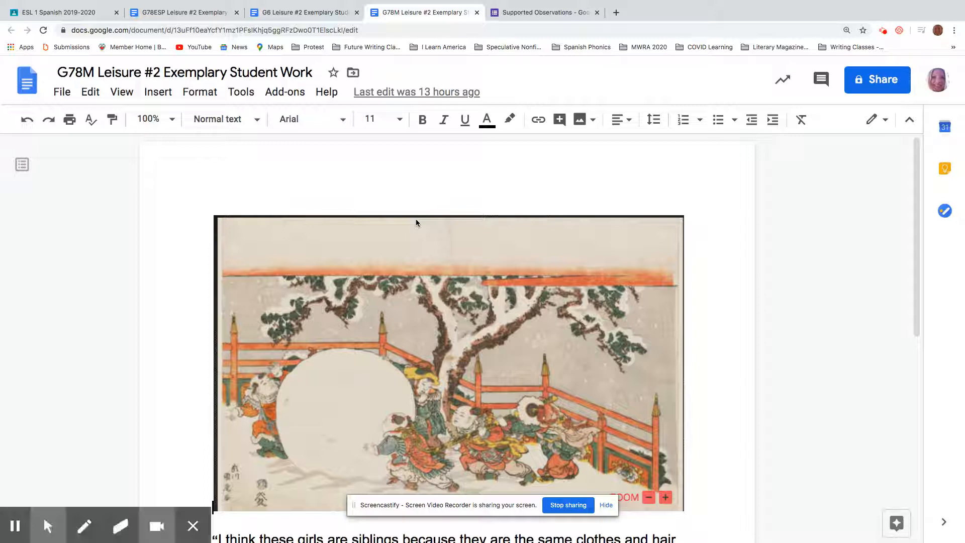
Read the G78M student quotations below the snowball artwork, then switch to the ESL 1 Spanish class.
{"action": "scroll", "scroll_direction": "down", "scroll_amount": 3}
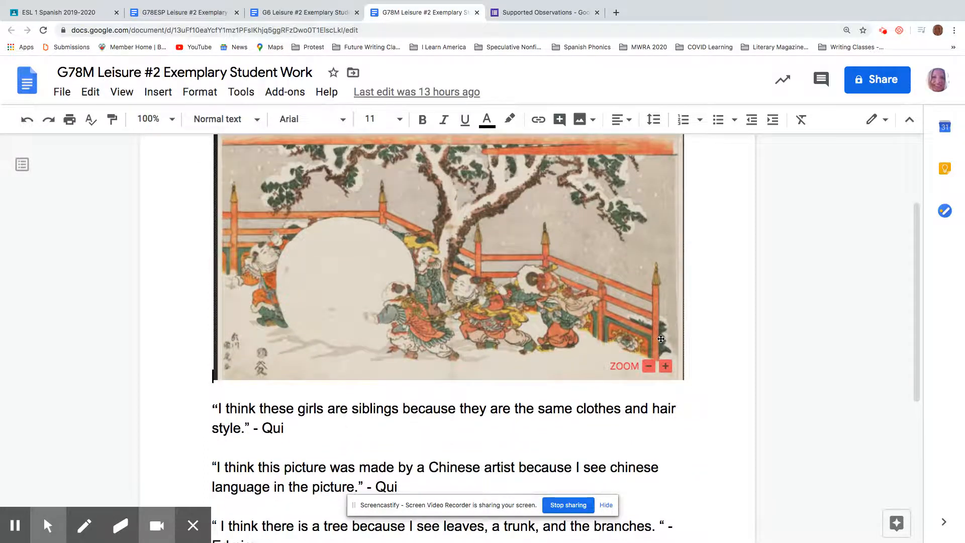
{"action": "scroll", "scroll_direction": "down", "scroll_amount": 3}
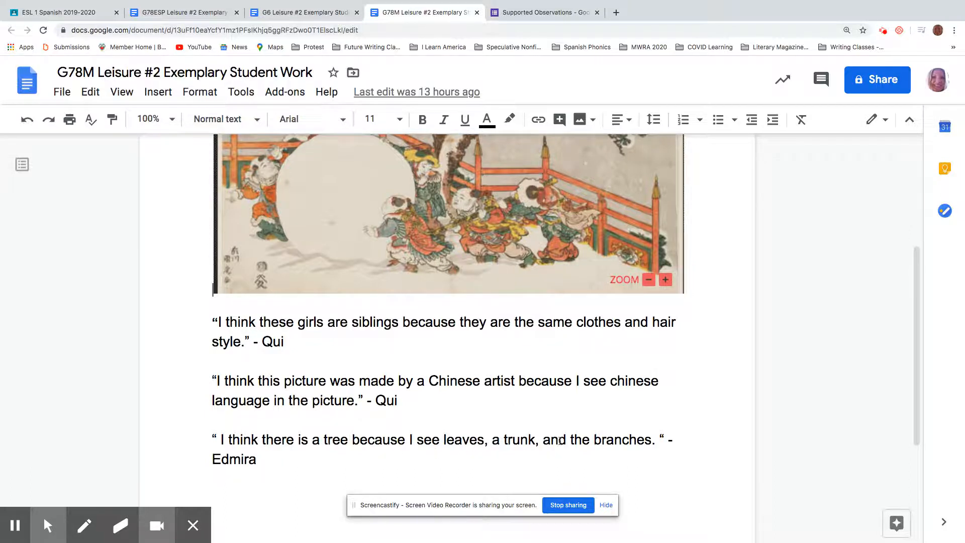
{"action": "scroll", "scroll_direction": "down", "scroll_amount": 3}
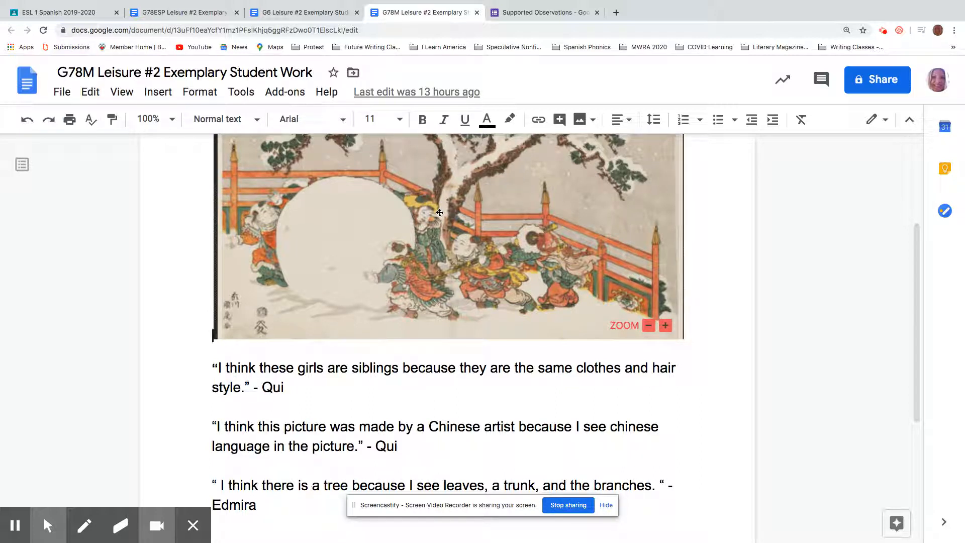
{"action": "mouse_move", "coordinate": [414, 296]}
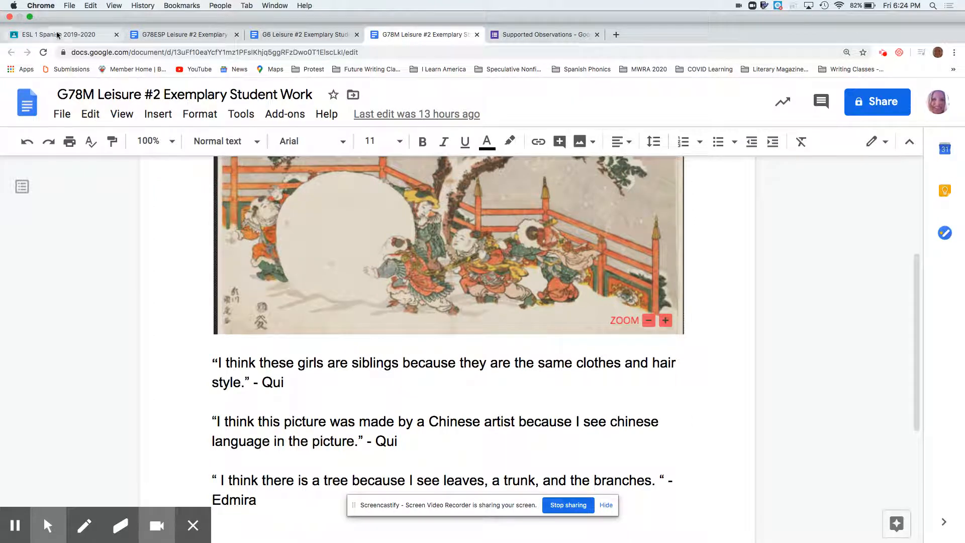
{"action": "left_click", "coordinate": [62, 34]}
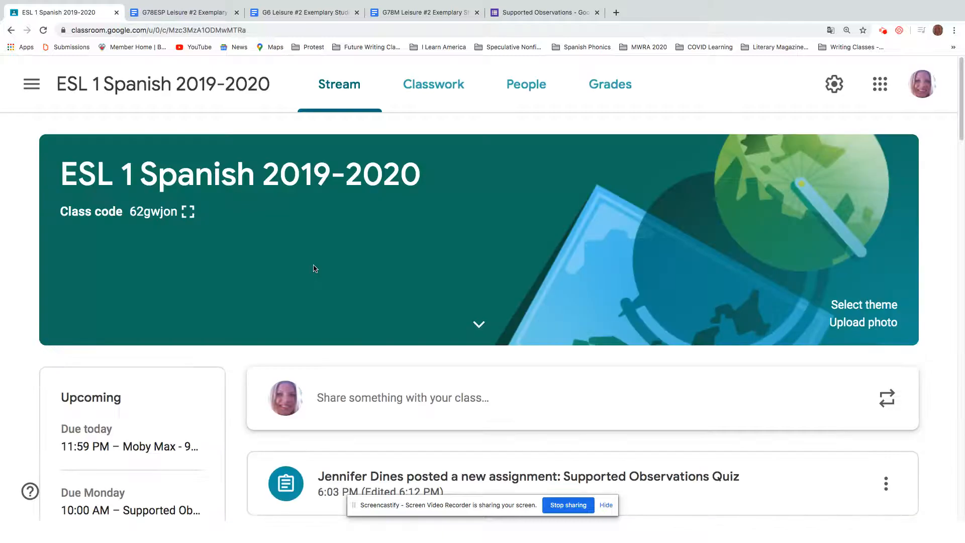
View the Supported Observations Quiz (0 turned in, 17 assigned) and return to the class stream.
{"action": "scroll", "scroll_direction": "down", "scroll_amount": 3}
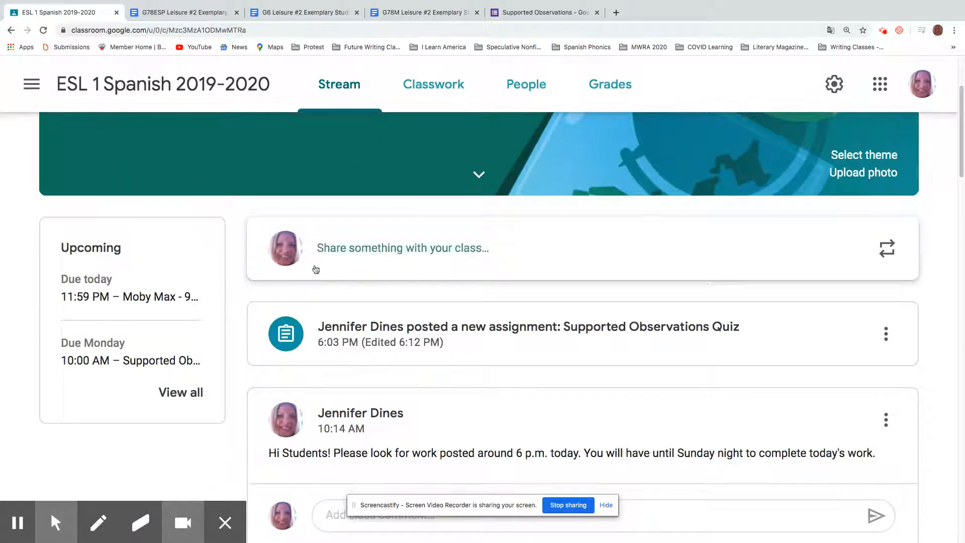
{"action": "left_click", "coordinate": [528, 326]}
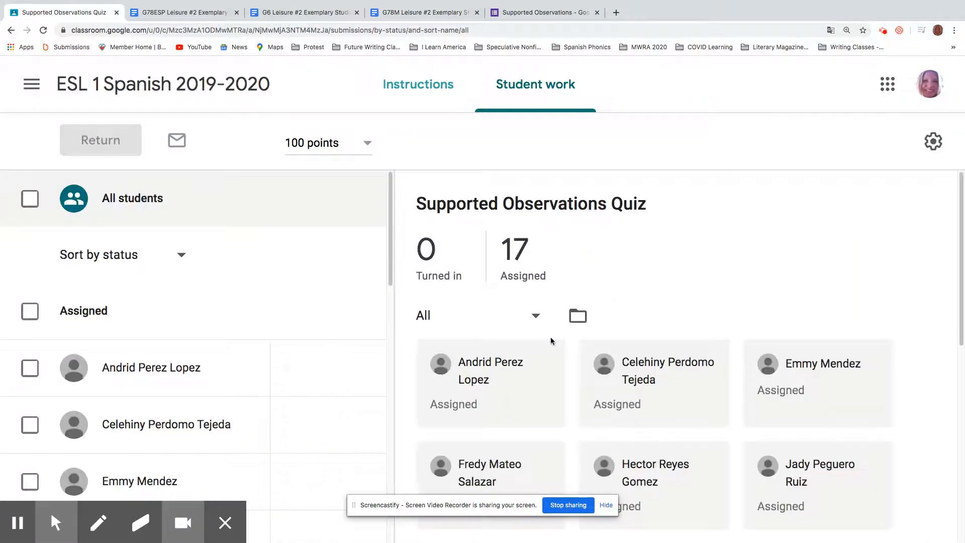
{"action": "left_click", "coordinate": [11, 29]}
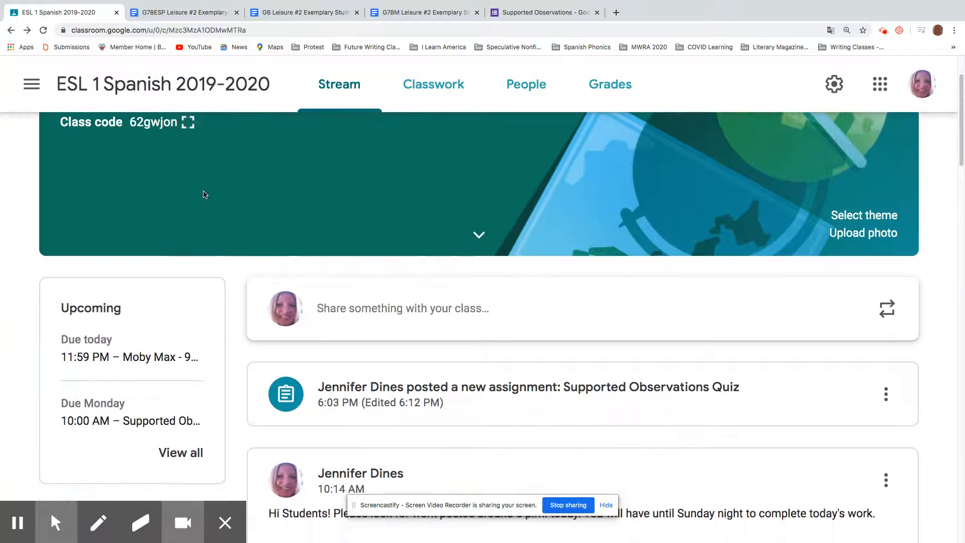
{"action": "scroll", "scroll_direction": "down", "scroll_amount": 3}
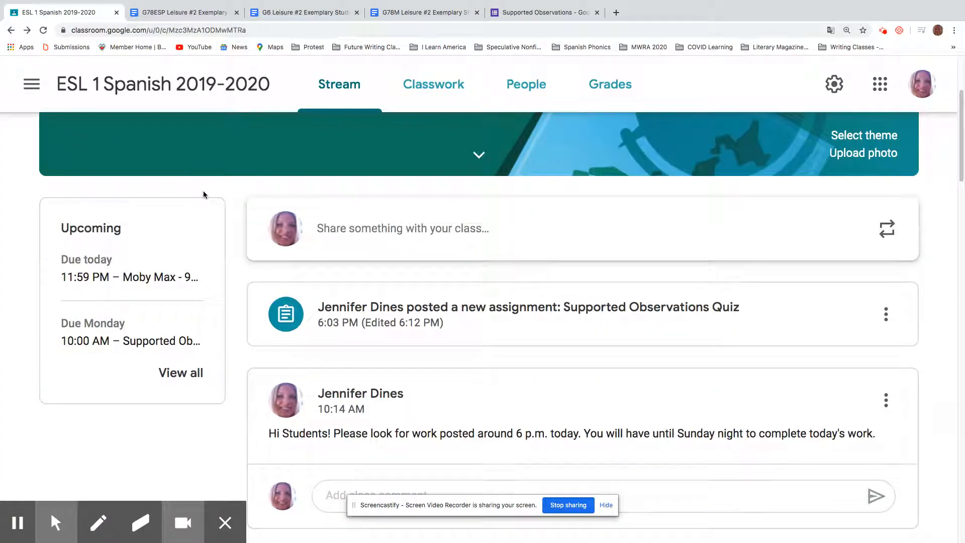